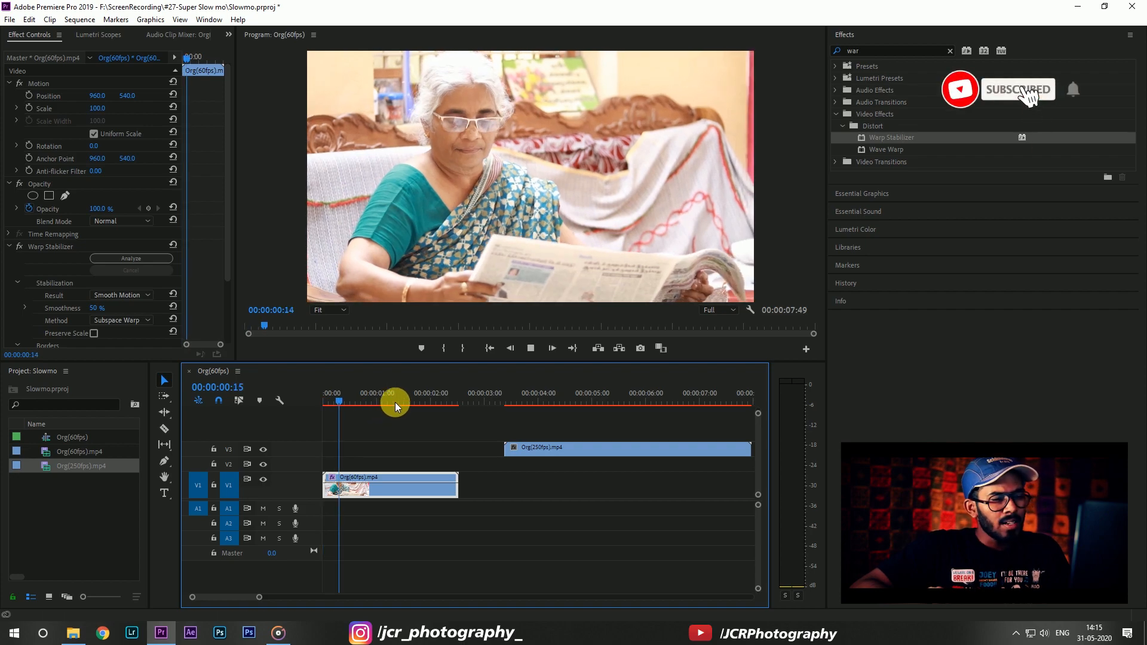
# - Nest the stabilized Org(60fps).mp4 clip as Nested Sequence 01
pyautogui.rightClick(389, 485)
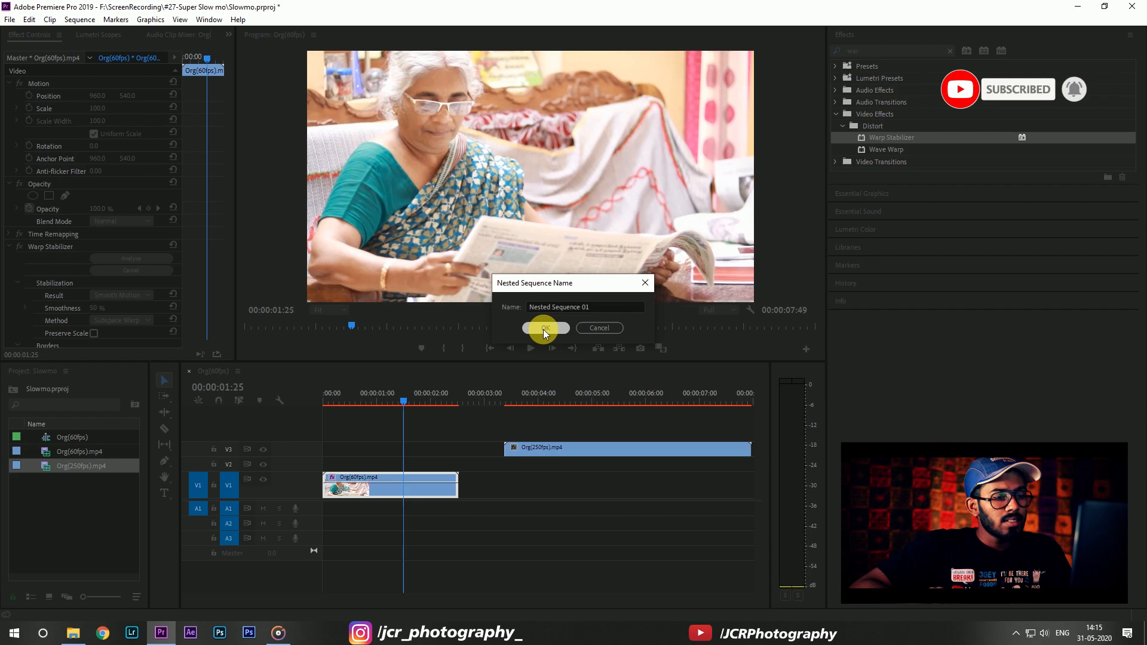
pyautogui.click(545, 328)
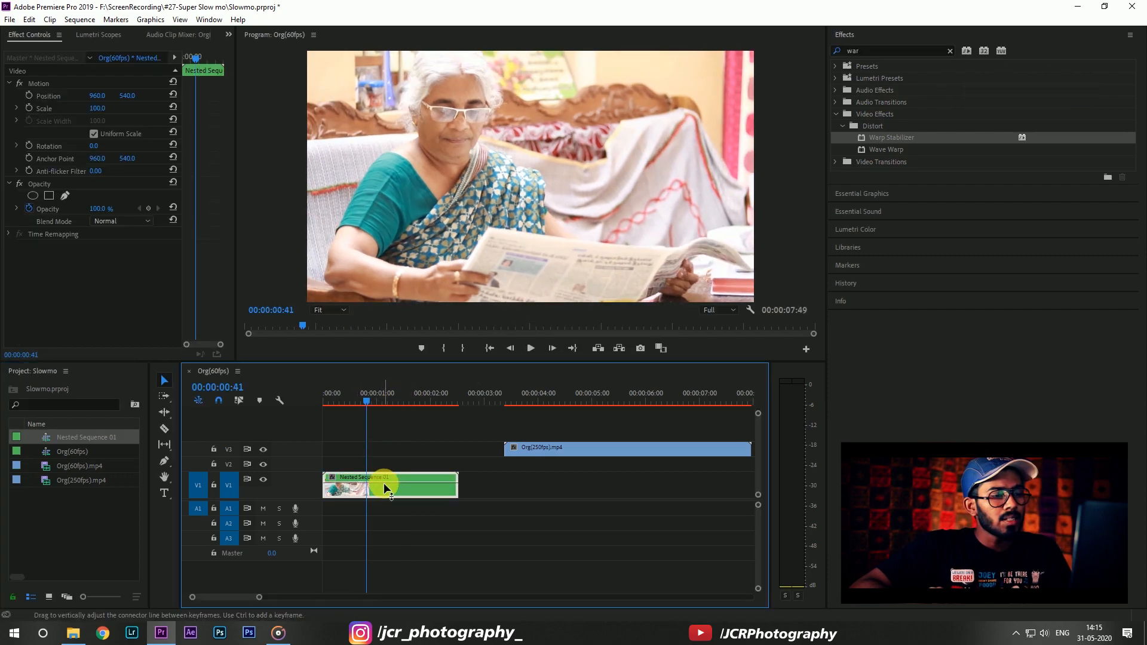
# - Display the Time Remapping > Speed keyframe line on Nested Sequence 01
pyautogui.rightClick(387, 488)
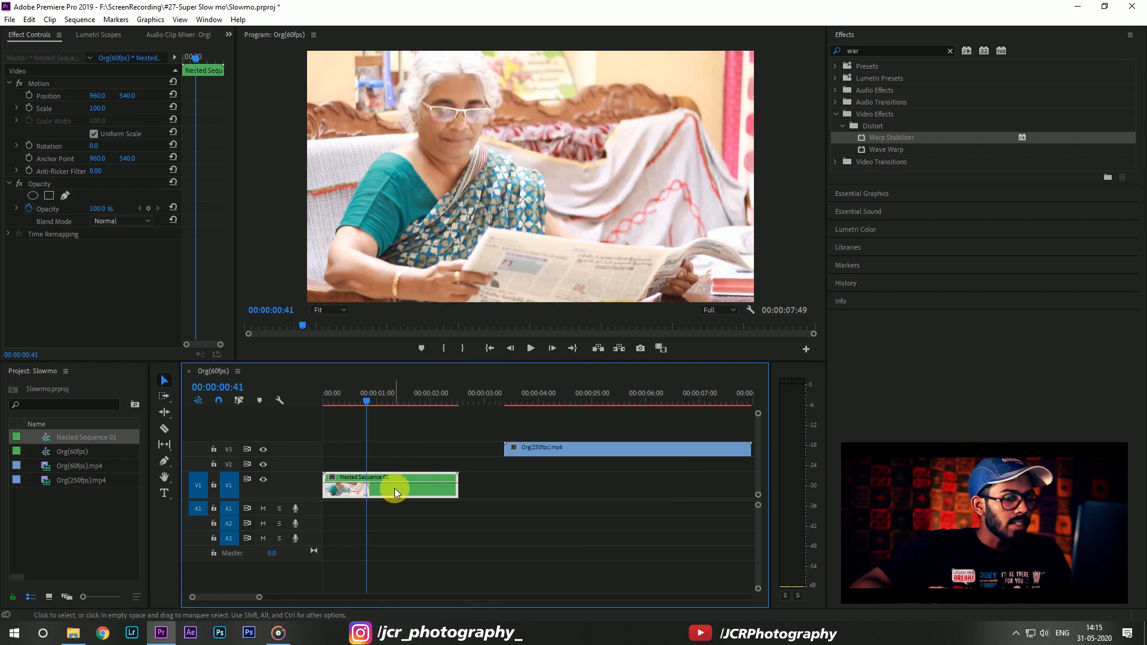
pyautogui.rightClick(395, 492)
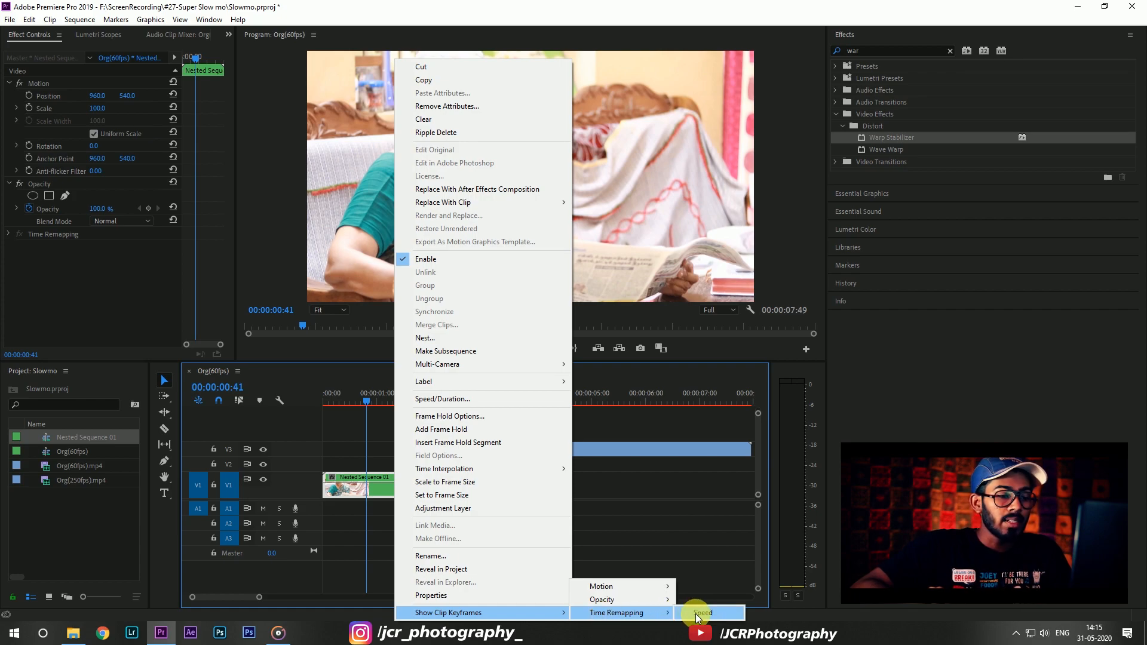
pyautogui.click(702, 612)
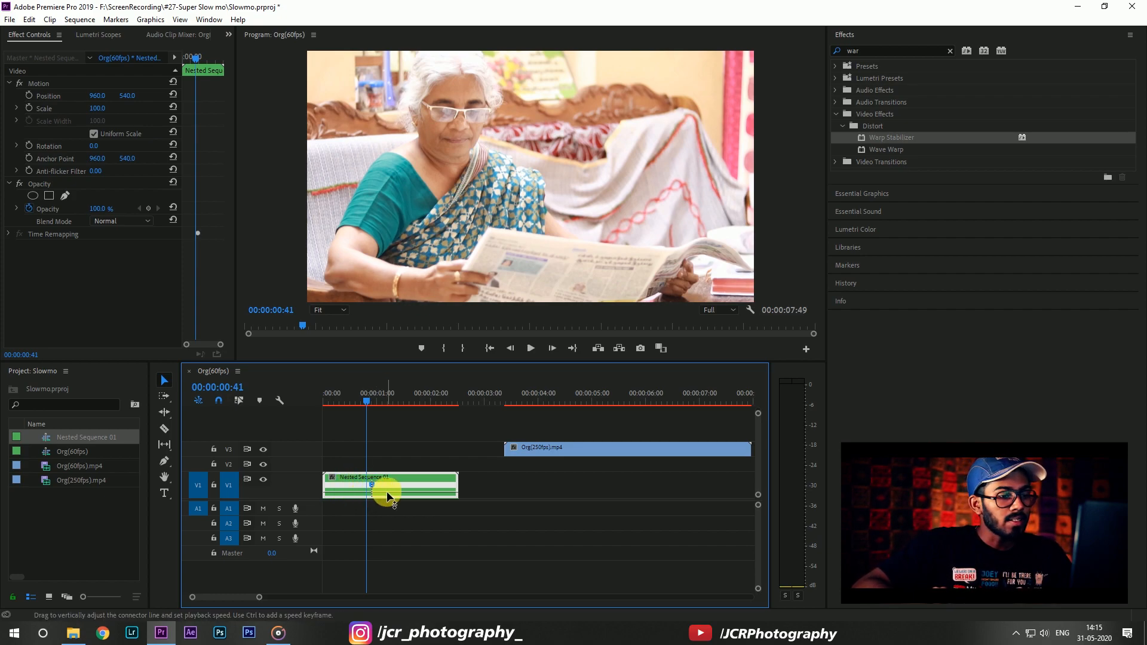
# - Lower Nested Sequence 01's speed line and spread its start keyframe into a smooth ramp
pyautogui.moveTo(387, 490); pyautogui.dragTo(372, 486)
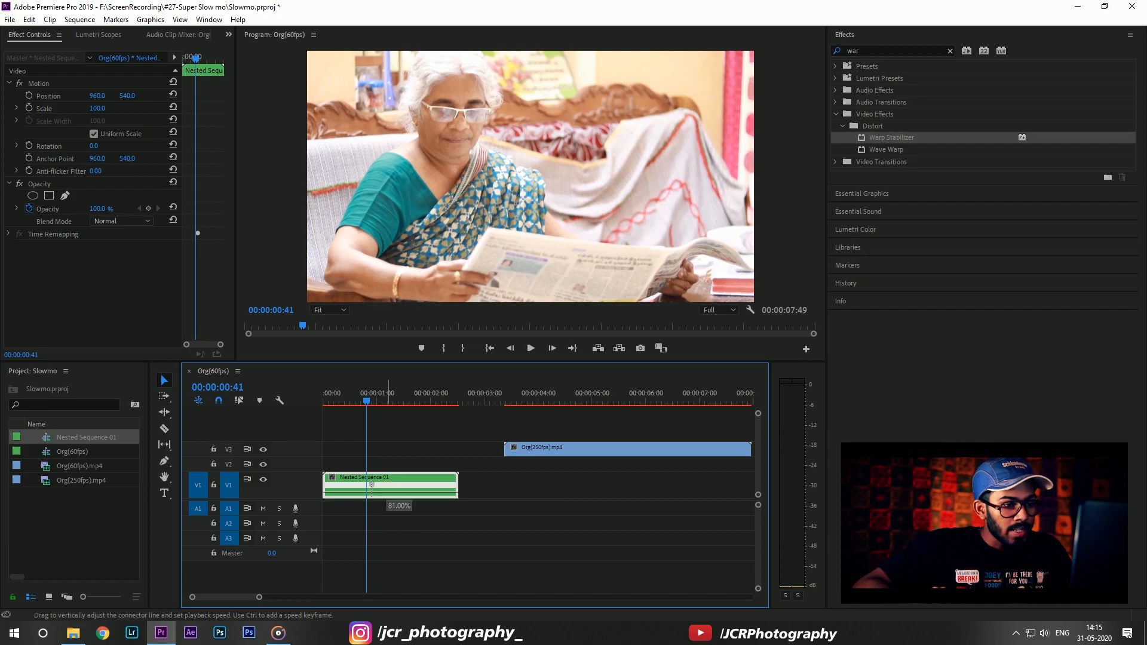
pyautogui.moveTo(369, 486); pyautogui.dragTo(369, 494)
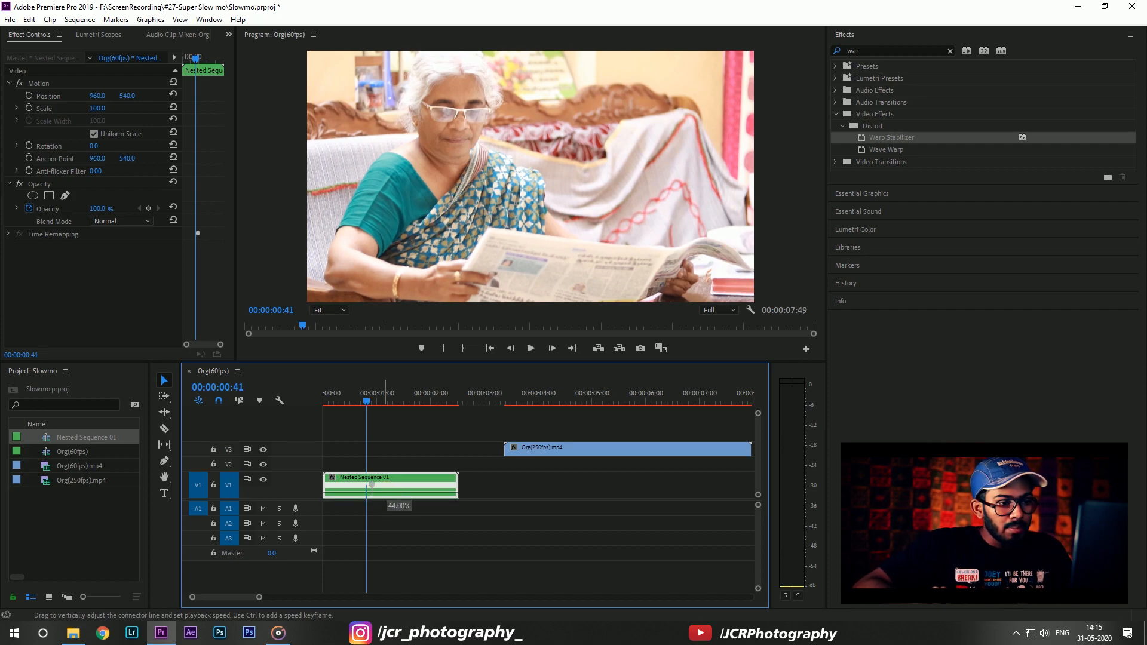
pyautogui.moveTo(369, 486); pyautogui.dragTo(369, 497)
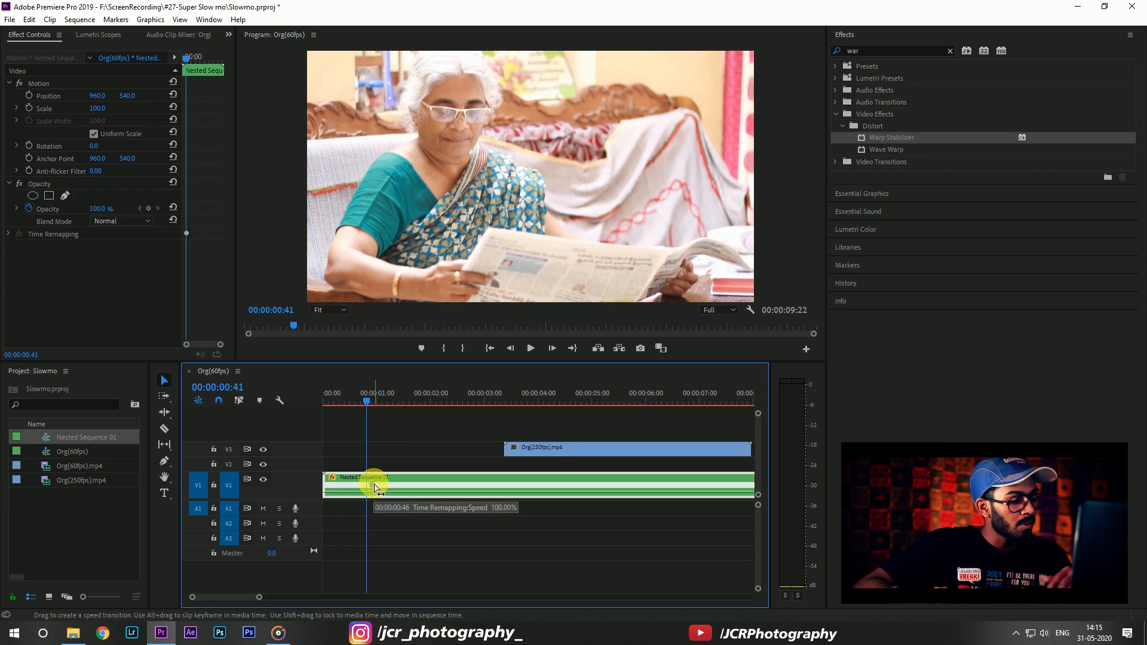
pyautogui.moveTo(373, 486); pyautogui.dragTo(396, 486)
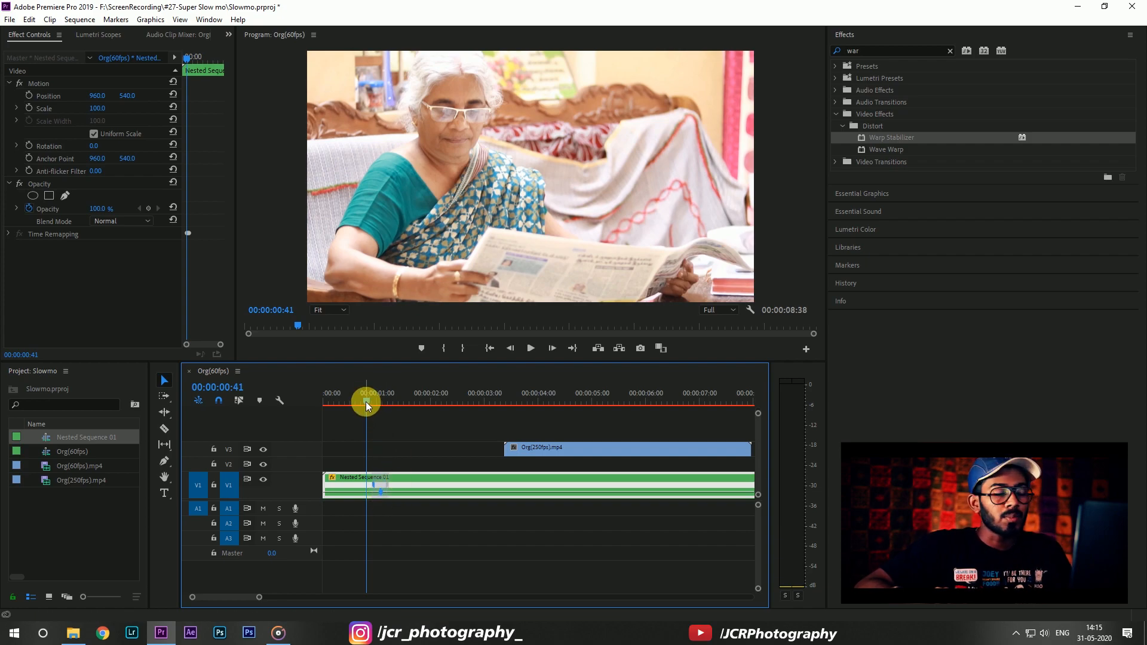
pyautogui.moveTo(366, 407); pyautogui.dragTo(343, 406)
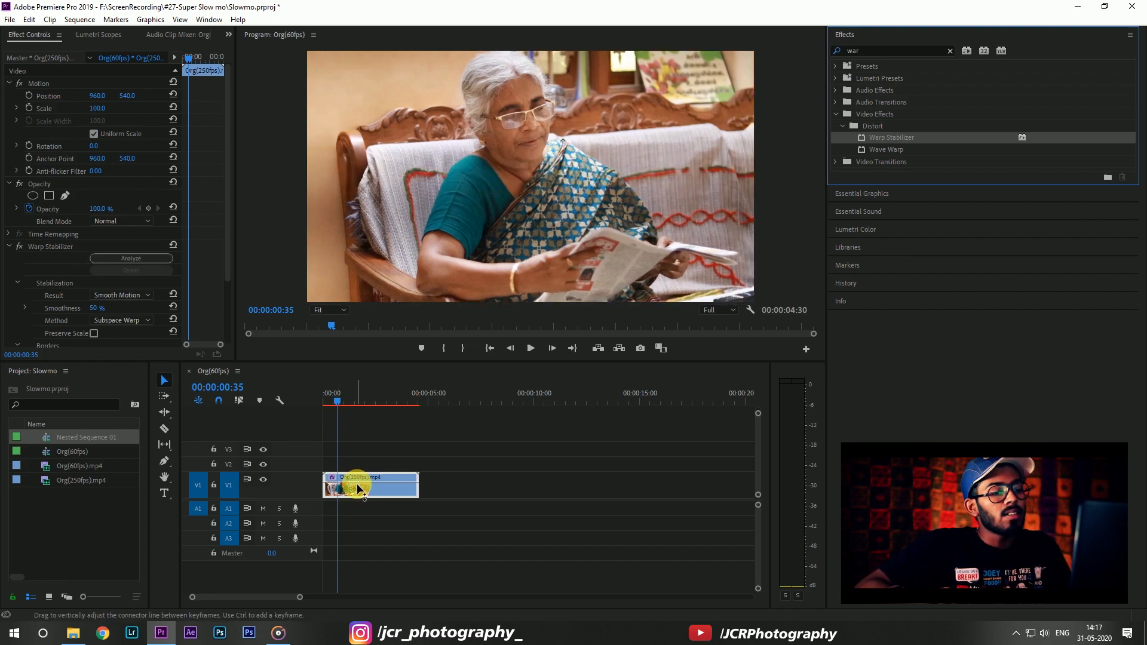
# - Nest the stabilized 250fps clip as Nested Sequence 02 and bring up its clip options
pyautogui.rightClick(359, 485)
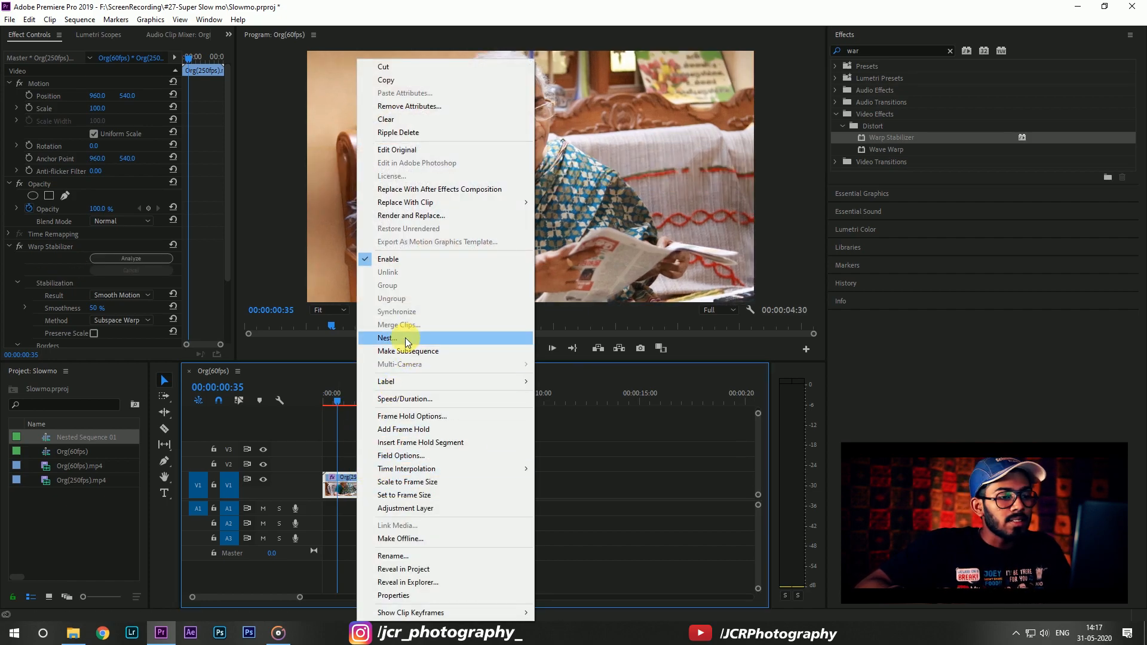
pyautogui.click(388, 337)
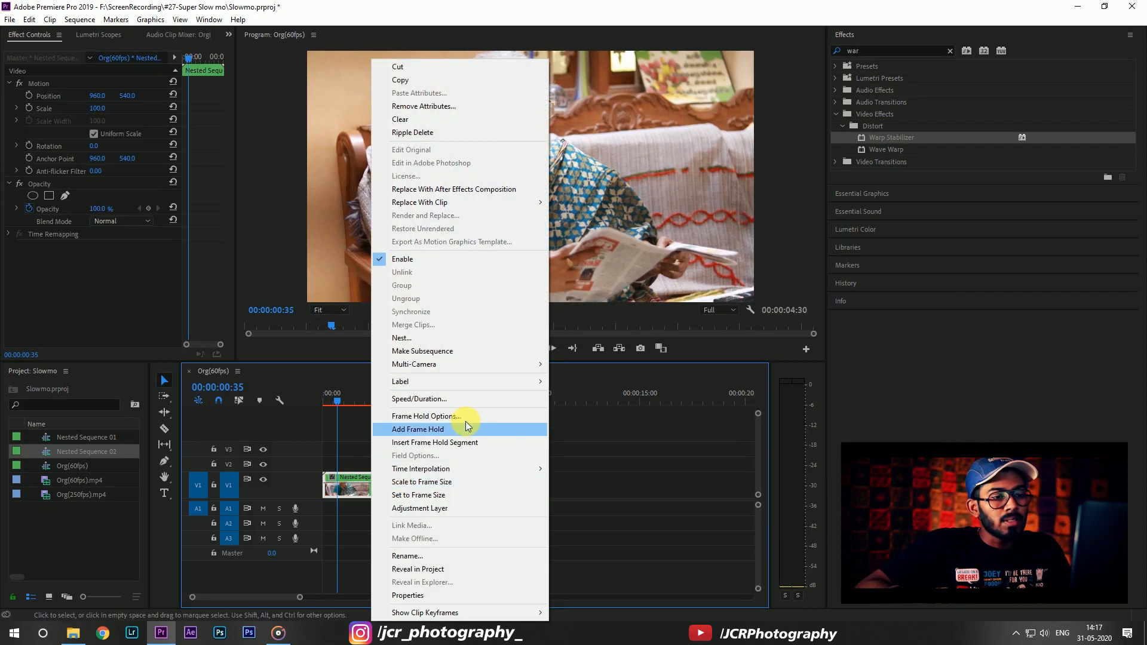
pyautogui.moveTo(515, 461)
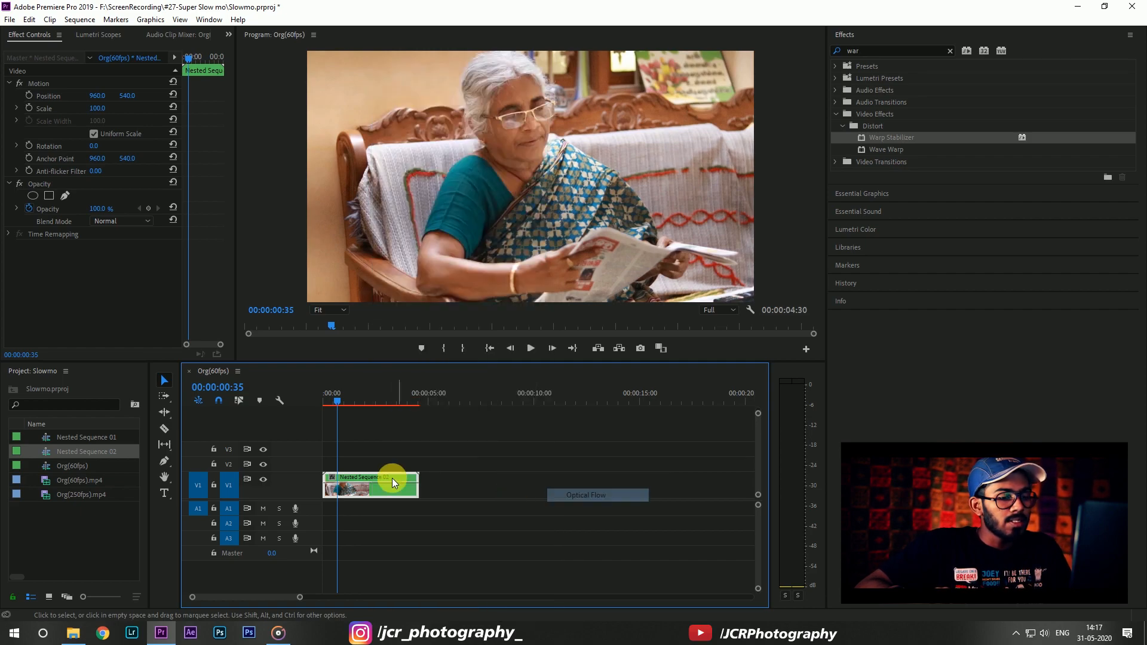
pyautogui.rightClick(369, 485)
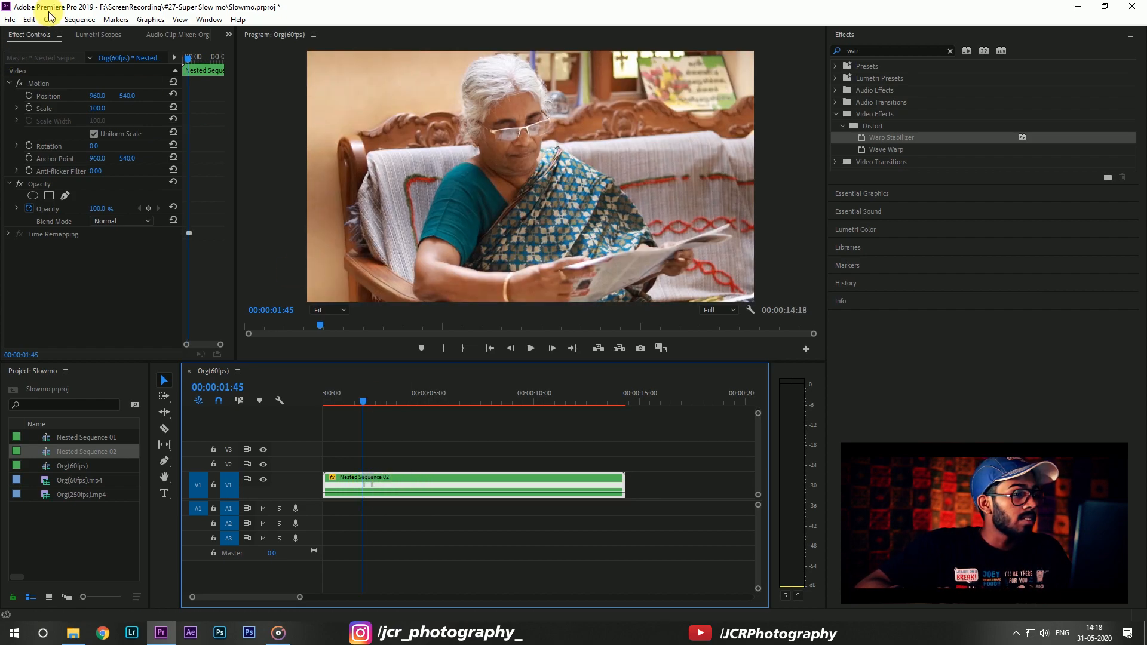
# - Bring up the Sequence menu's rendering options for the slowed Nested Sequence 02
pyautogui.click(83, 19)
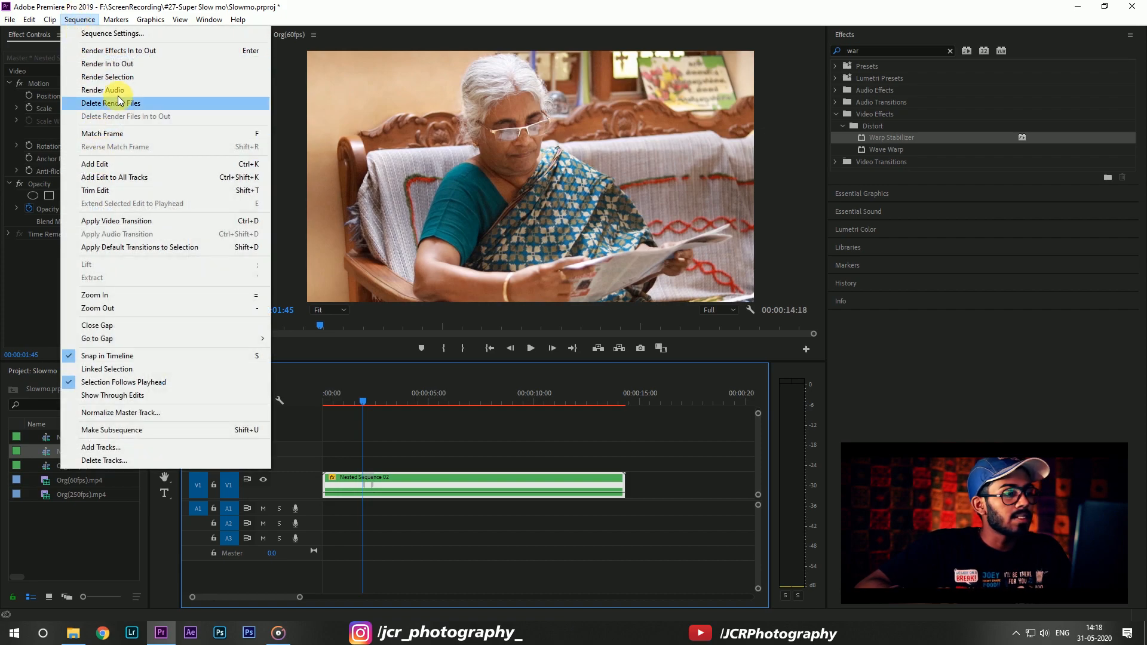